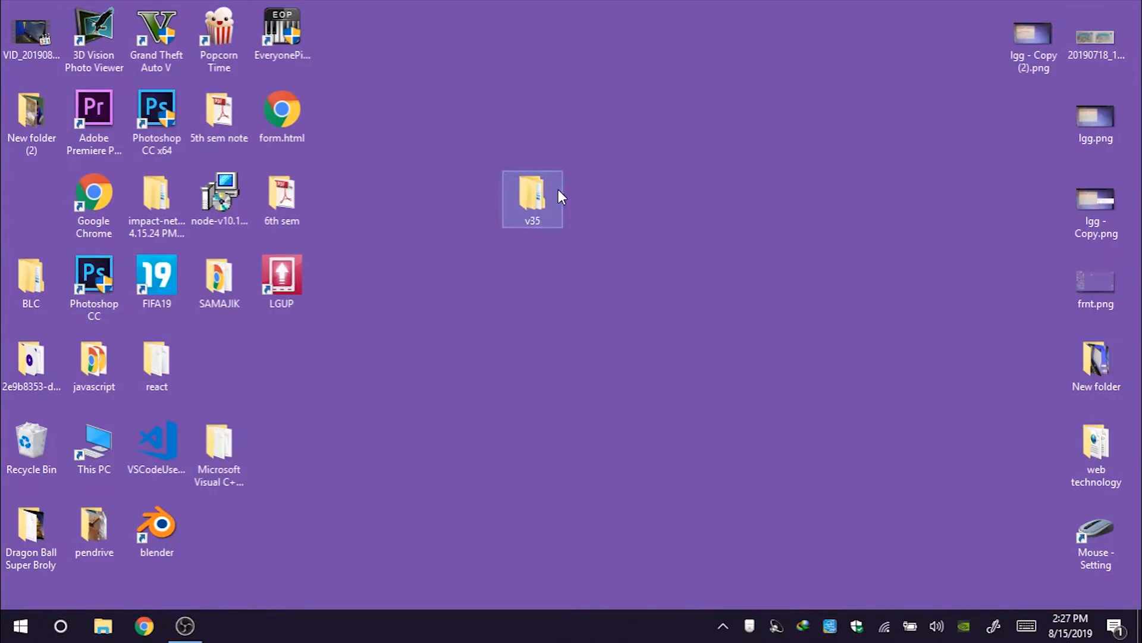
Step: Navigate from v35 into LGUP-1.14 and launch the LGUP_Install_Ver_1_14_3.msi installer
double_click(532, 193)
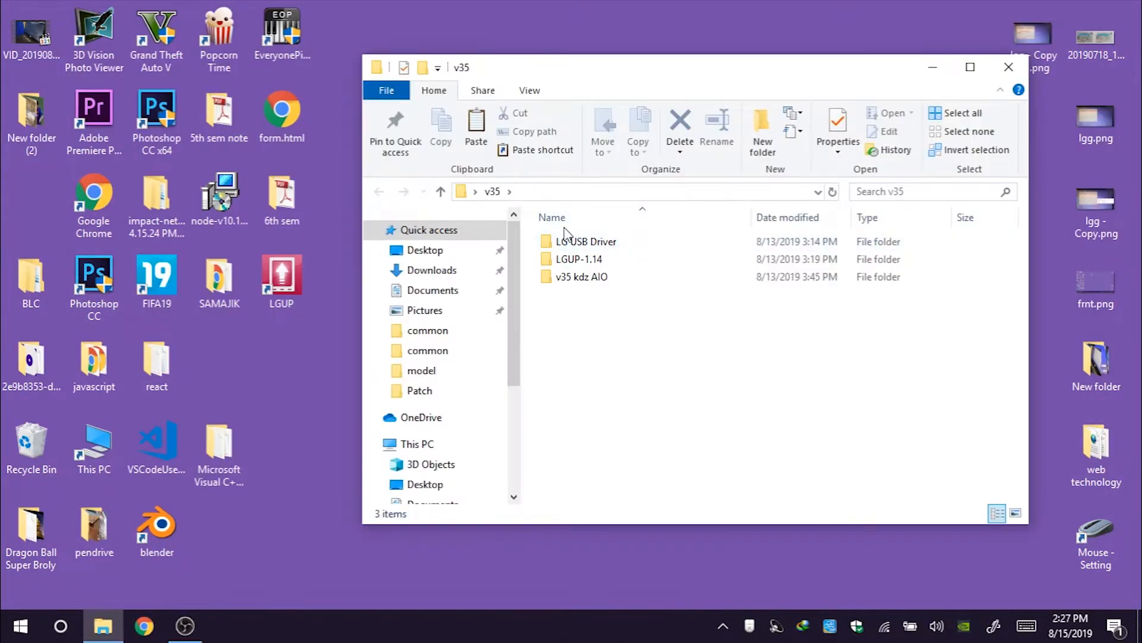
double_click(586, 241)
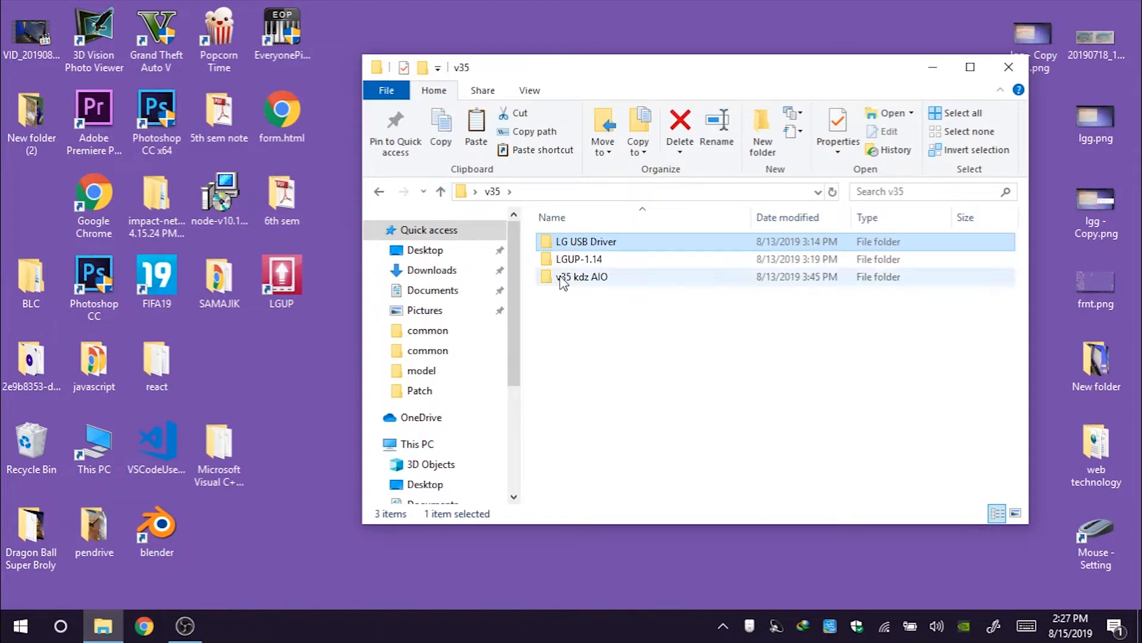
left_click(577, 259)
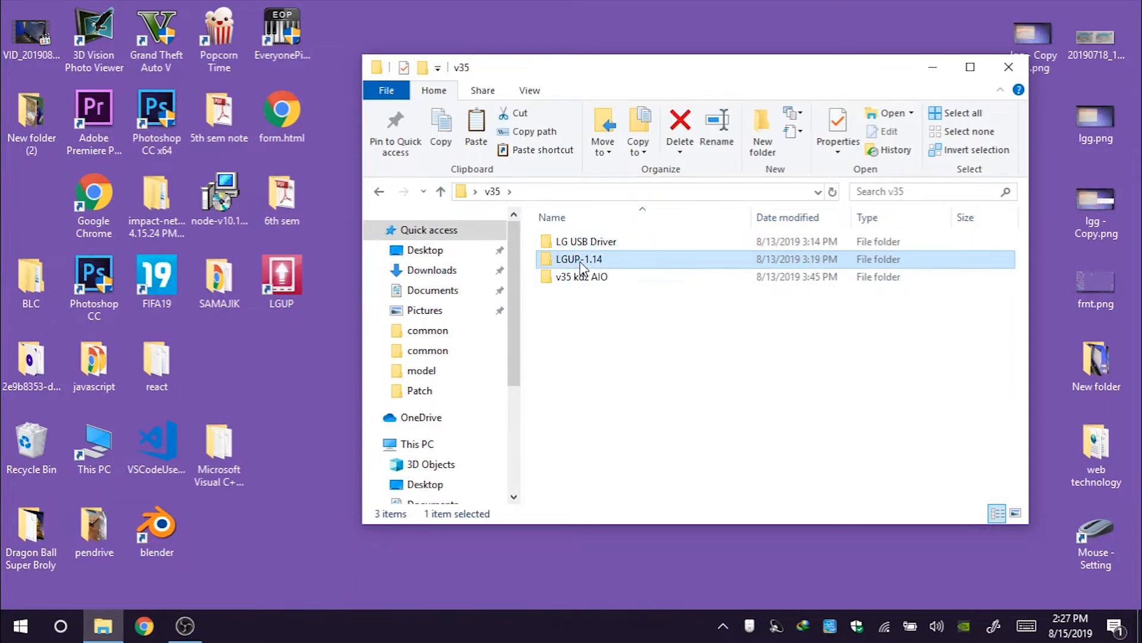
double_click(578, 259)
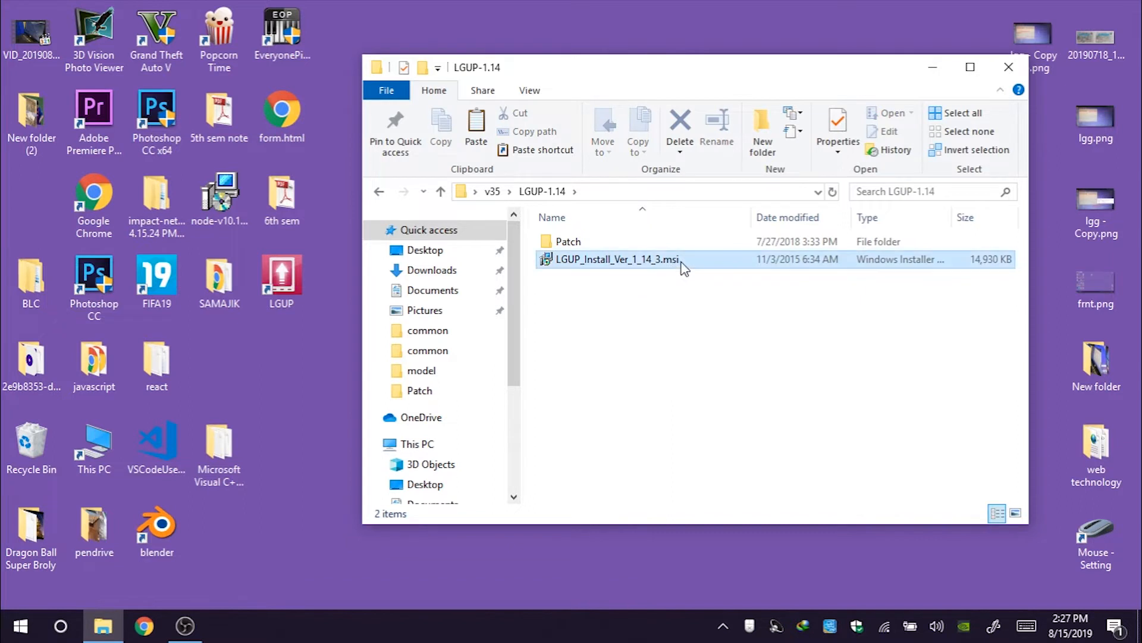
left_click(616, 259)
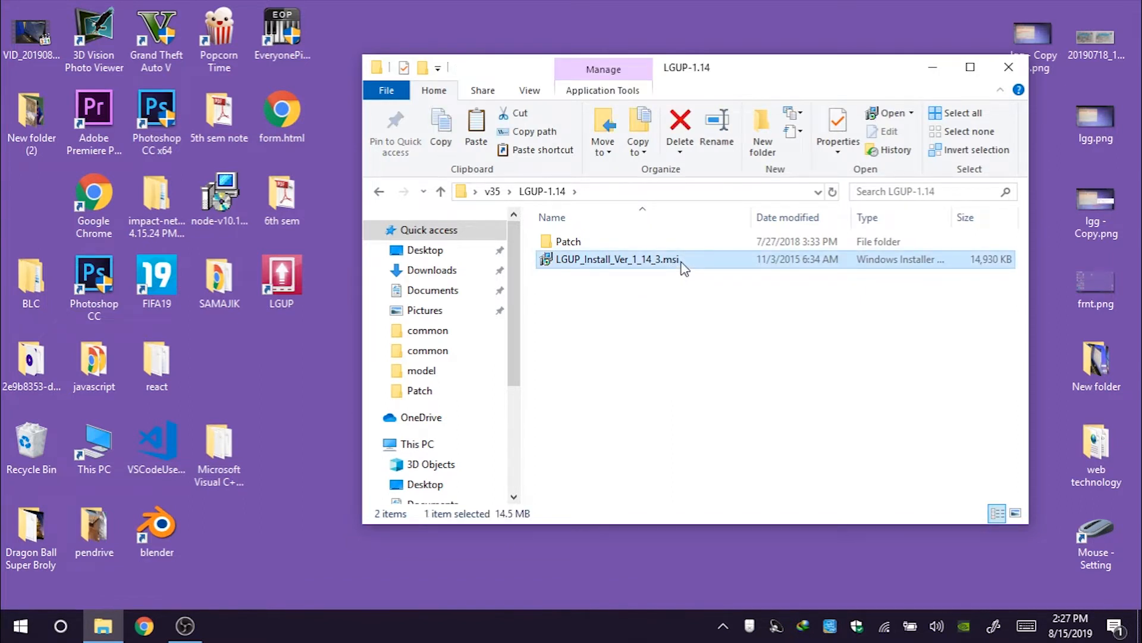
double_click(568, 241)
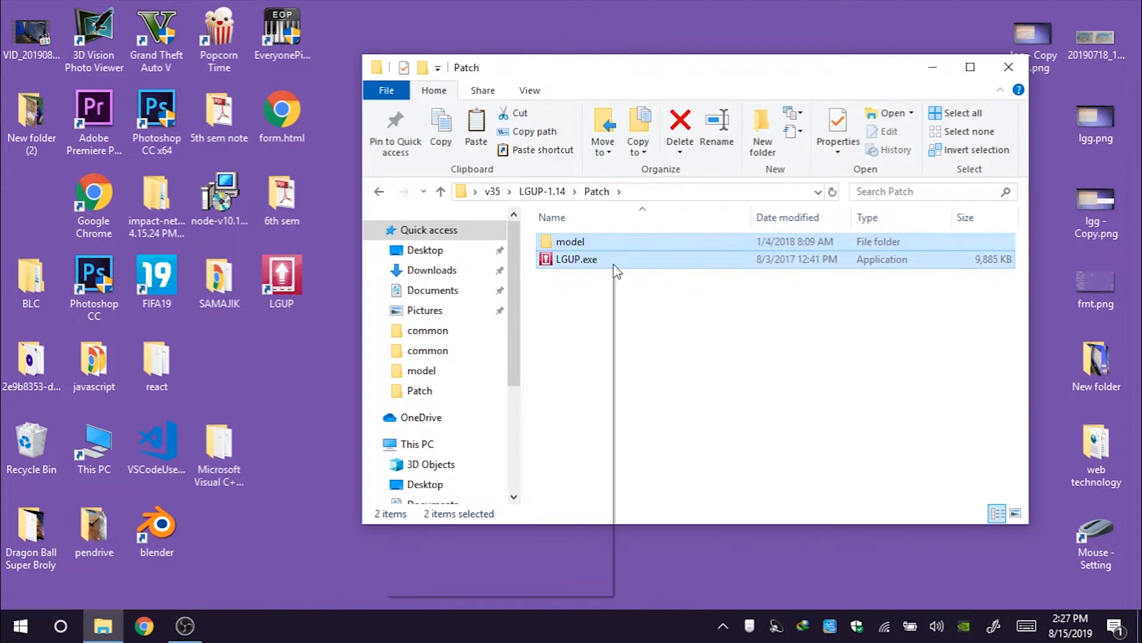
mouse_move(554, 395)
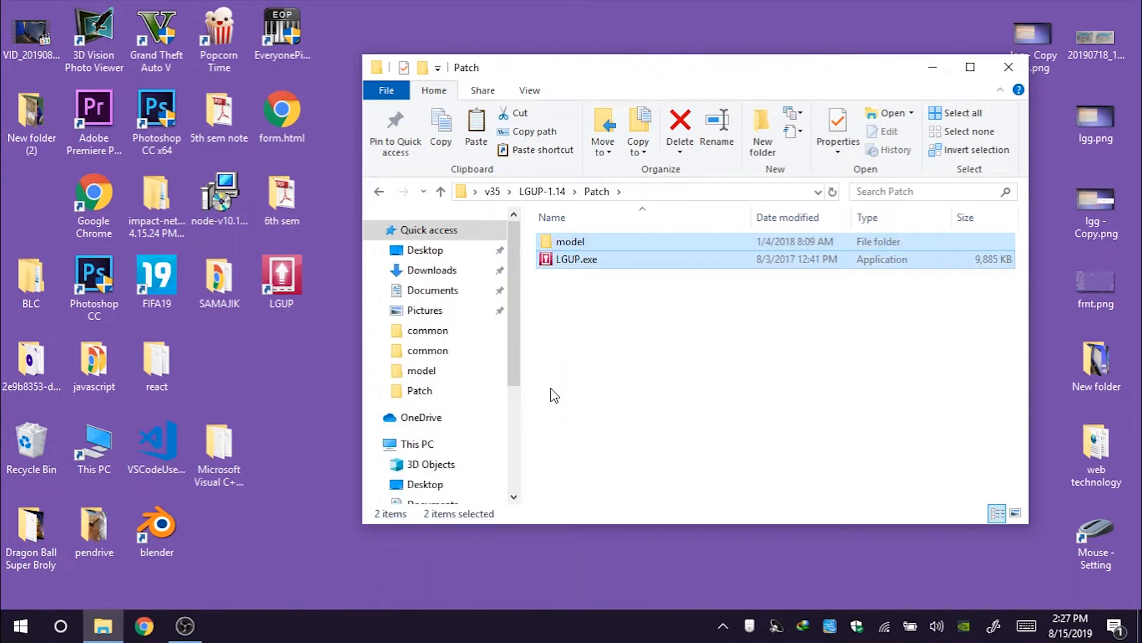
Step: Copy the selected model folder and LGUP.exe from the Patch folder
left_click(416, 444)
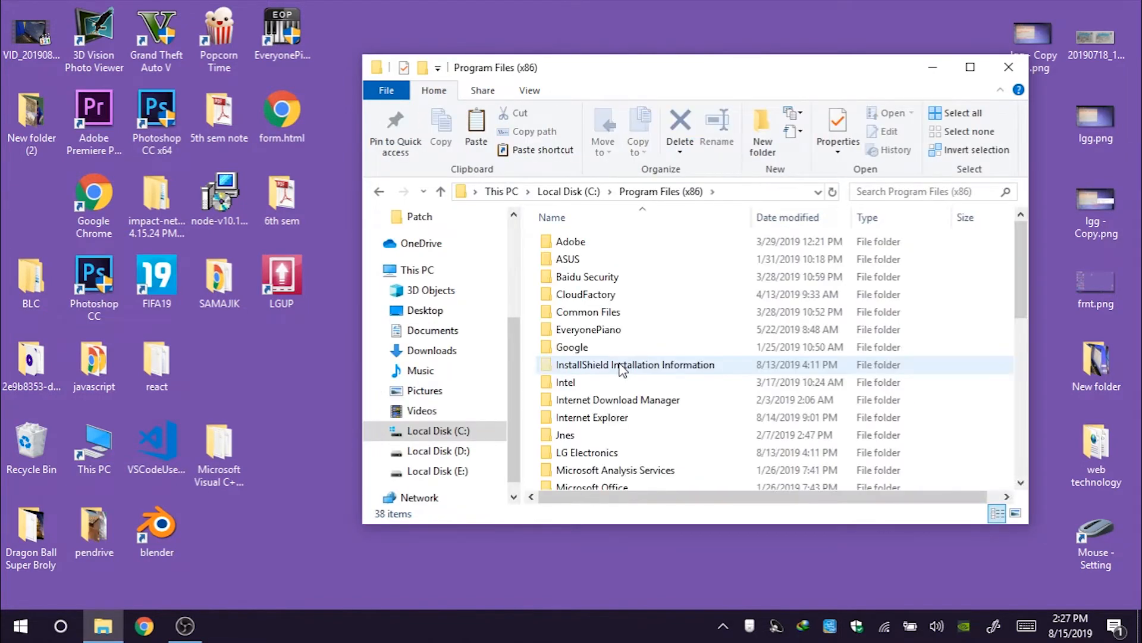
Step: Paste the patch files into LG Electronics › LGUP and grant administrator permission for the copy
scroll("down", 3)
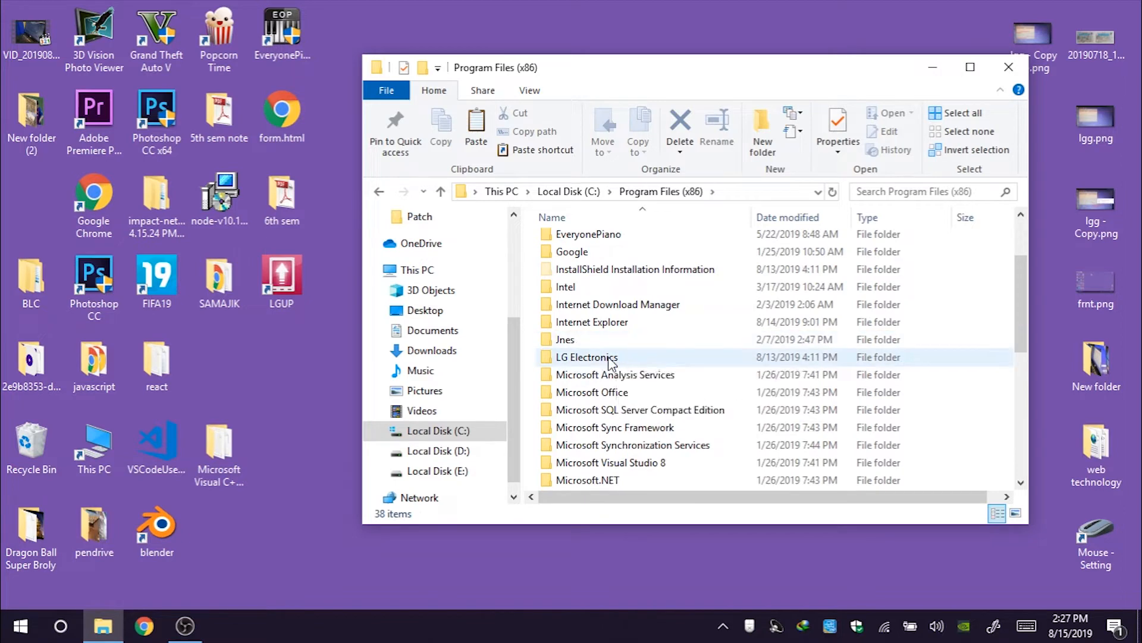
double_click(585, 357)
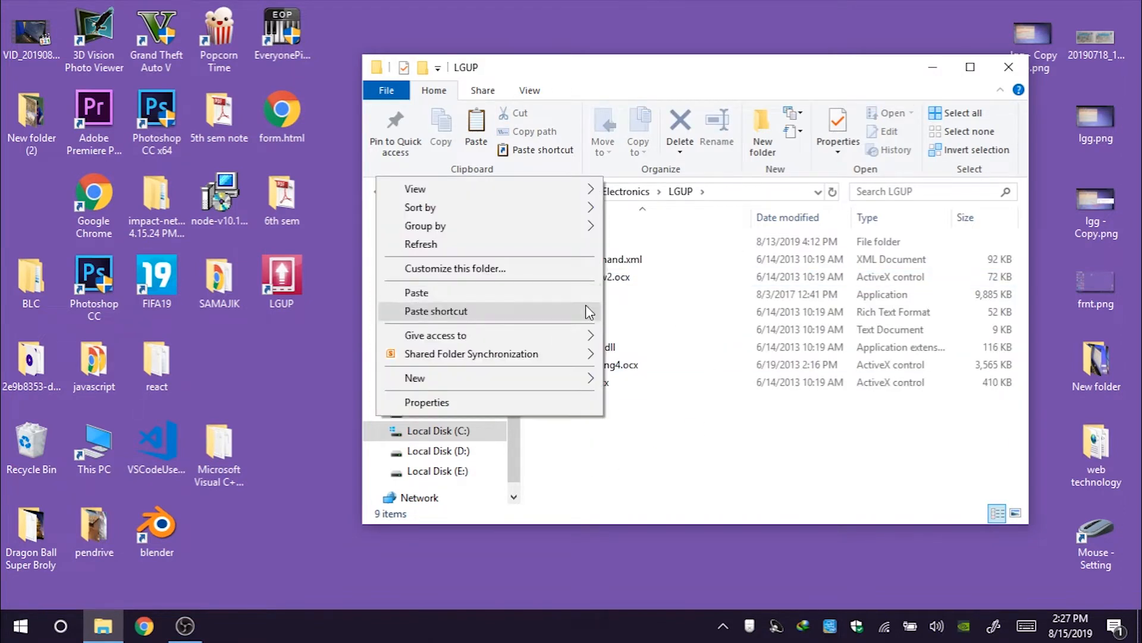
left_click(416, 292)
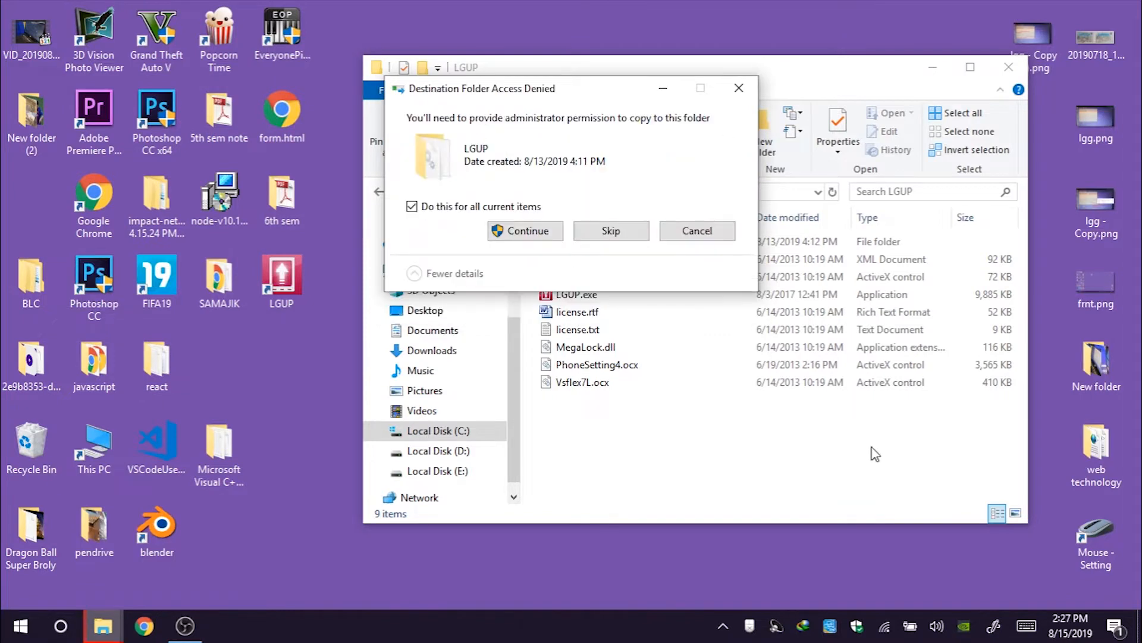
left_click(525, 230)
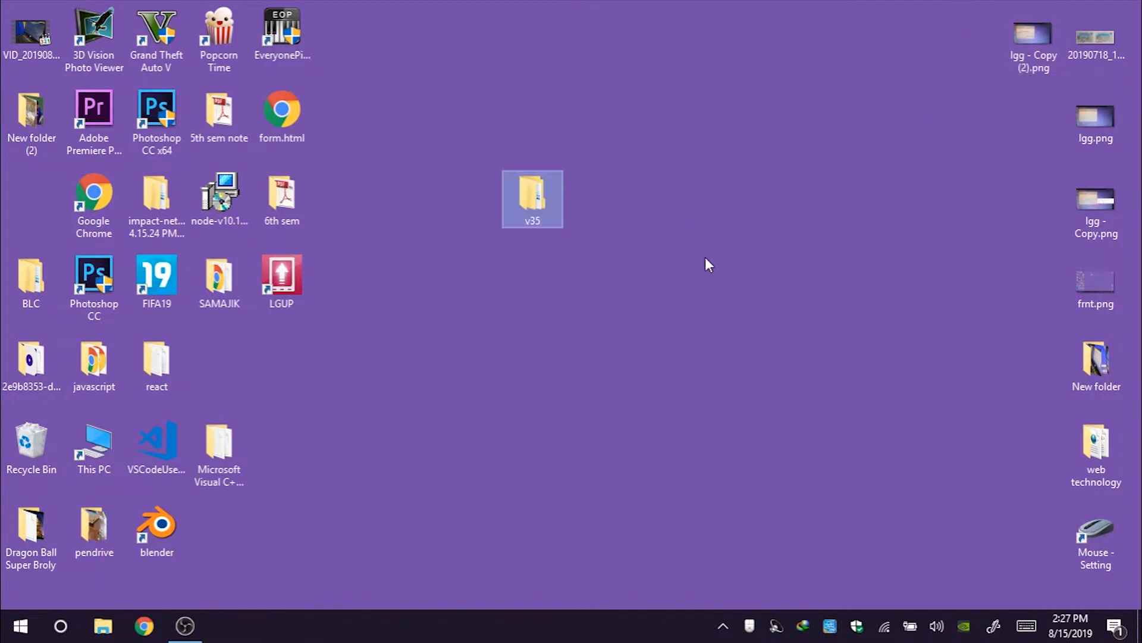
mouse_move(703, 260)
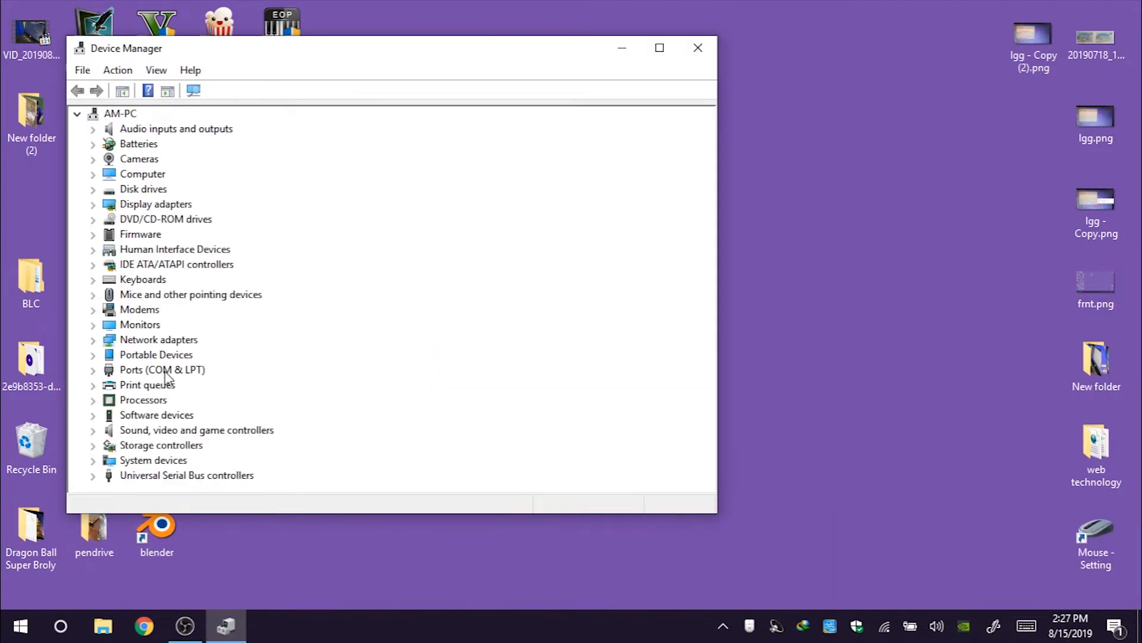
Step: Expand Ports (COM & LPT) to show LGE Mobile USB Serial Port (COM5)
left_click(162, 369)
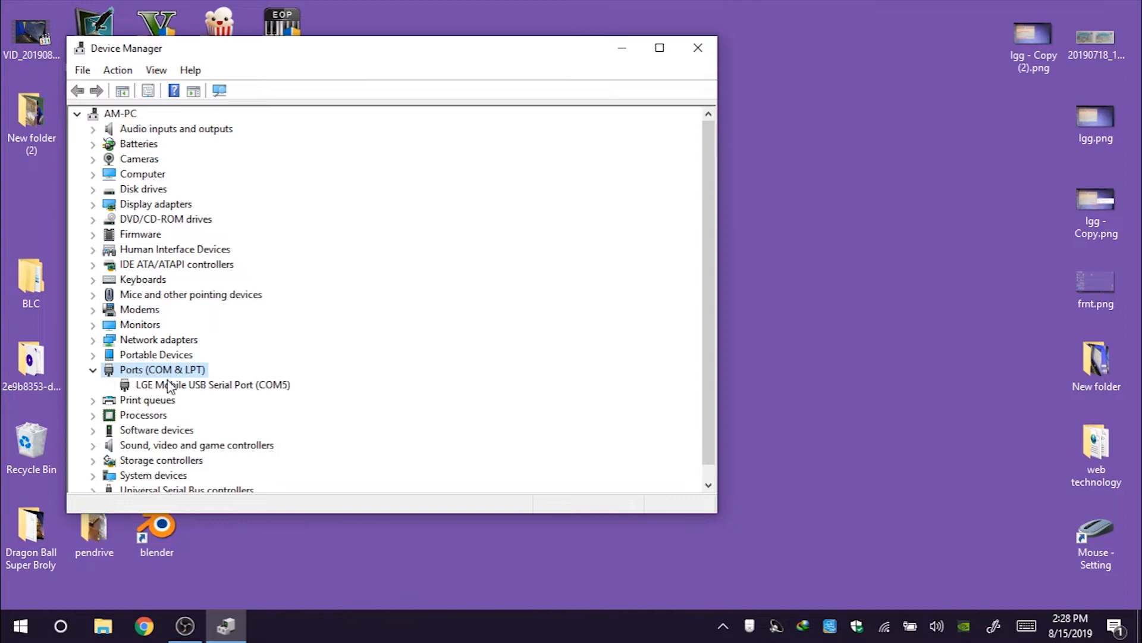